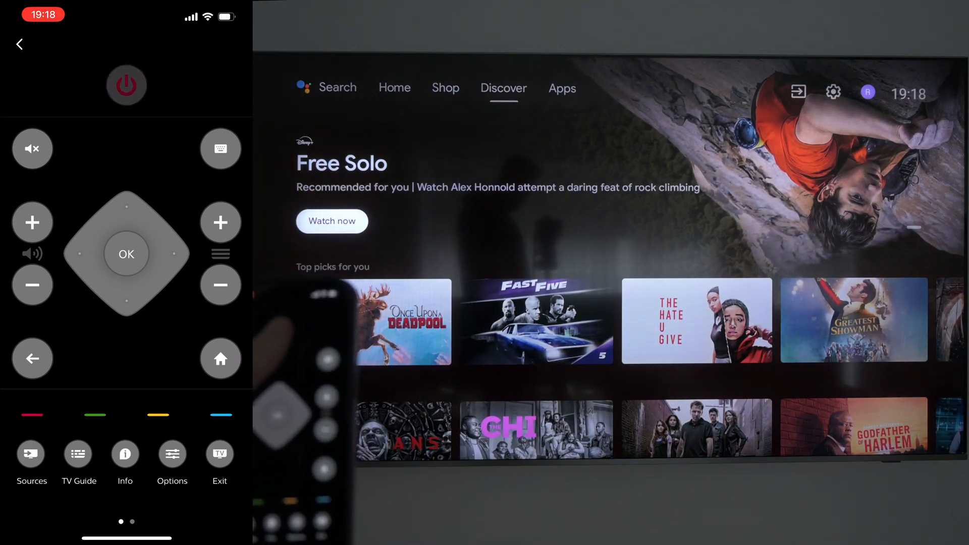
# Step: Leave the remote control screen and return to the iPhone home screen with the App Store icon
pyautogui.click(126, 84)
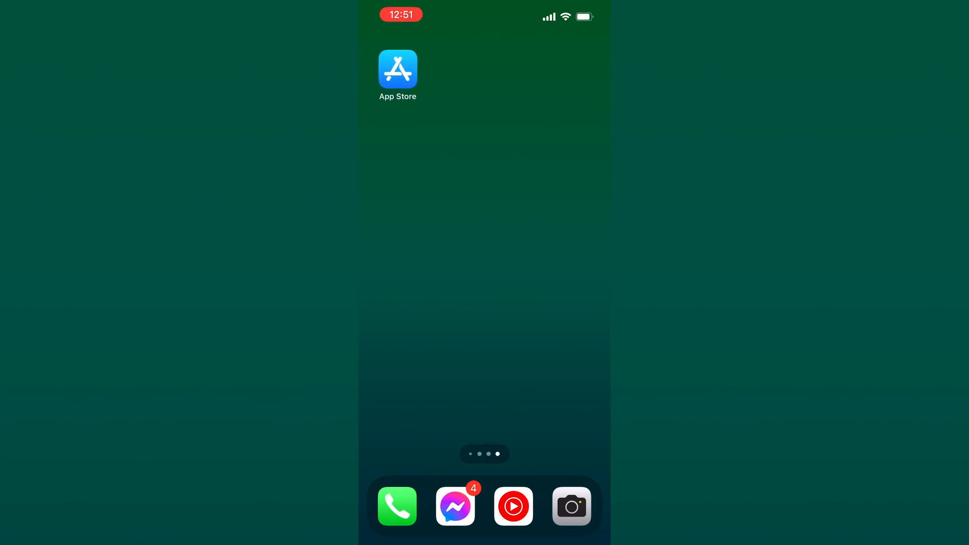
# Step: Search the App Store for 'philips smart tv' to list the Philips Smart TV app by TP Vision
pyautogui.write('app')
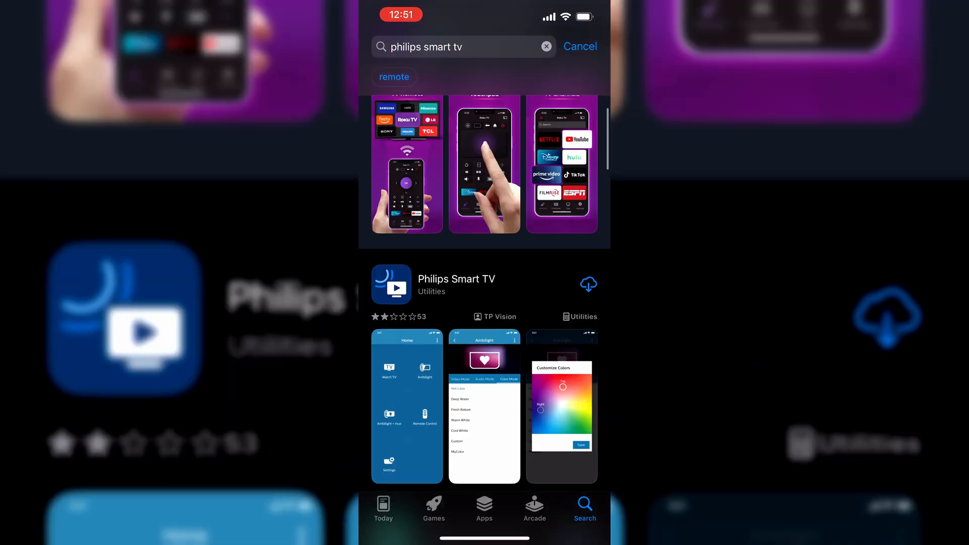
# Step: Install the Philips Smart TV app from its store page and launch it to its Home screen
pyautogui.click(456, 285)
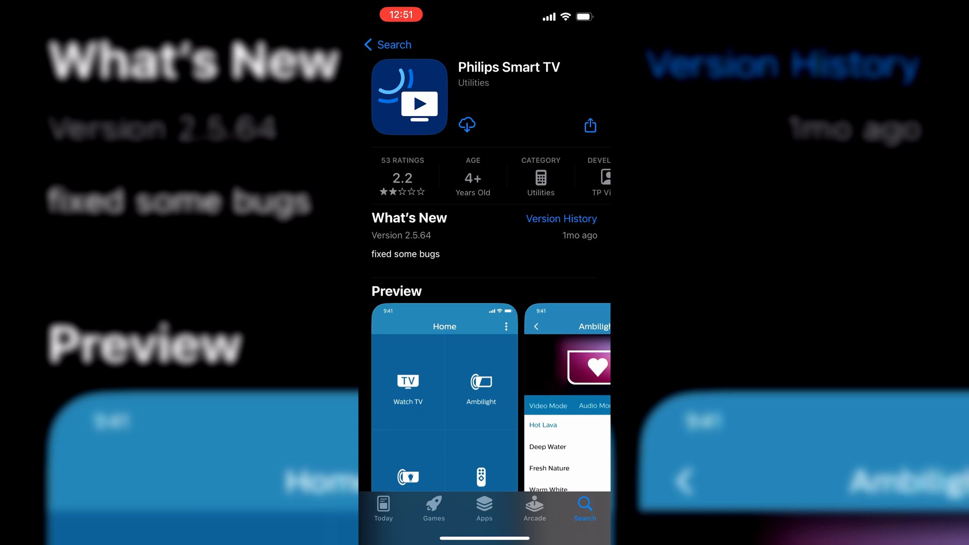
pyautogui.click(466, 126)
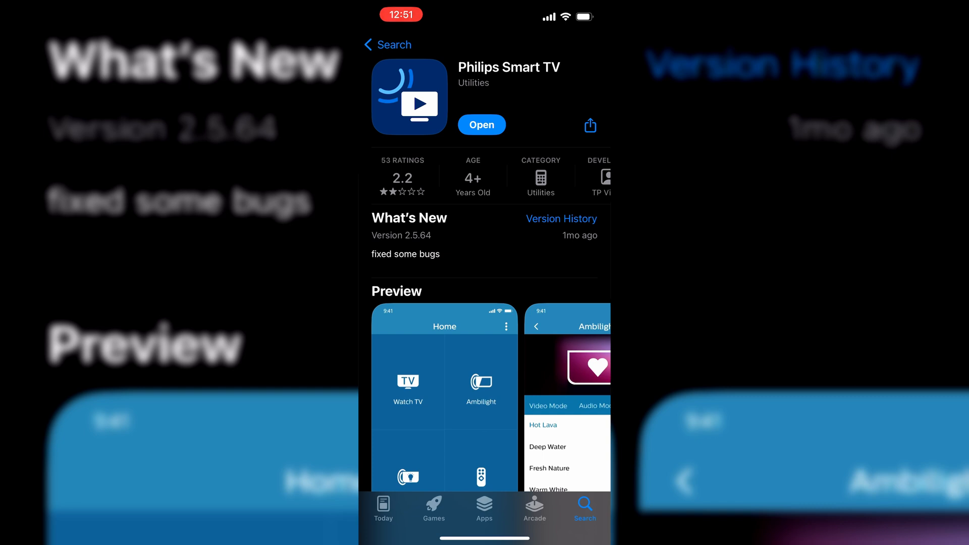
pyautogui.click(481, 125)
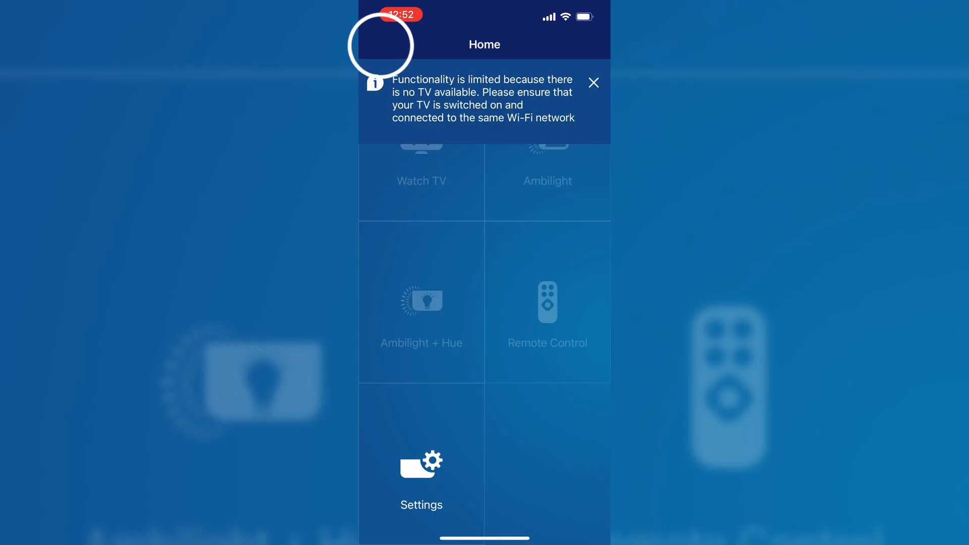
# Step: Dismiss the 'Functionality is limited' no-TV notice on the app's Home screen
pyautogui.click(593, 82)
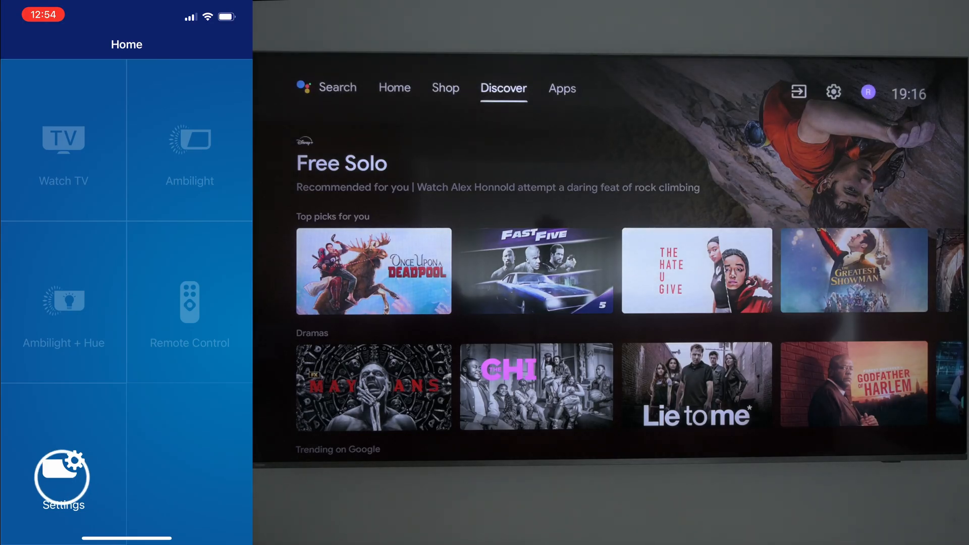
# Step: Go to Settings > Connection > Find TV and run a network scan to locate the TV
pyautogui.click(62, 479)
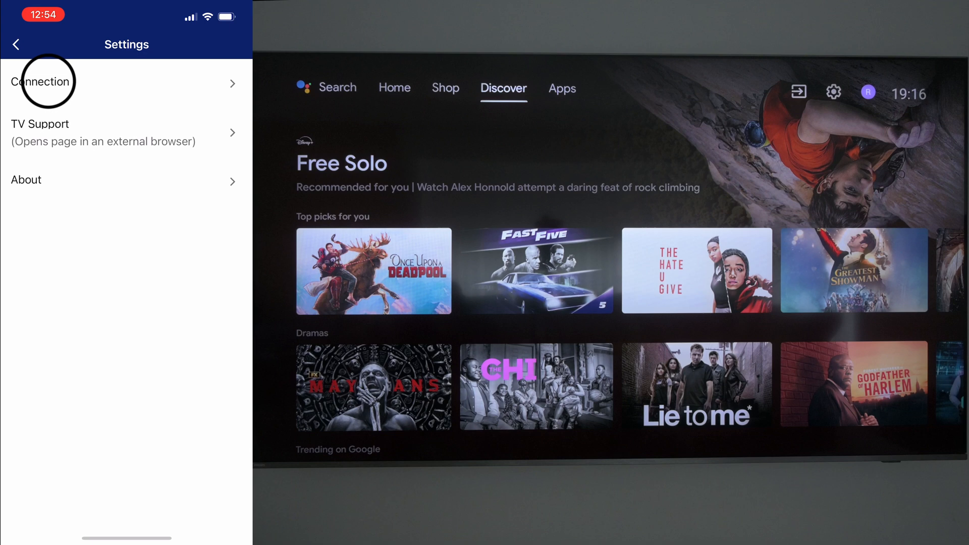
pyautogui.click(41, 80)
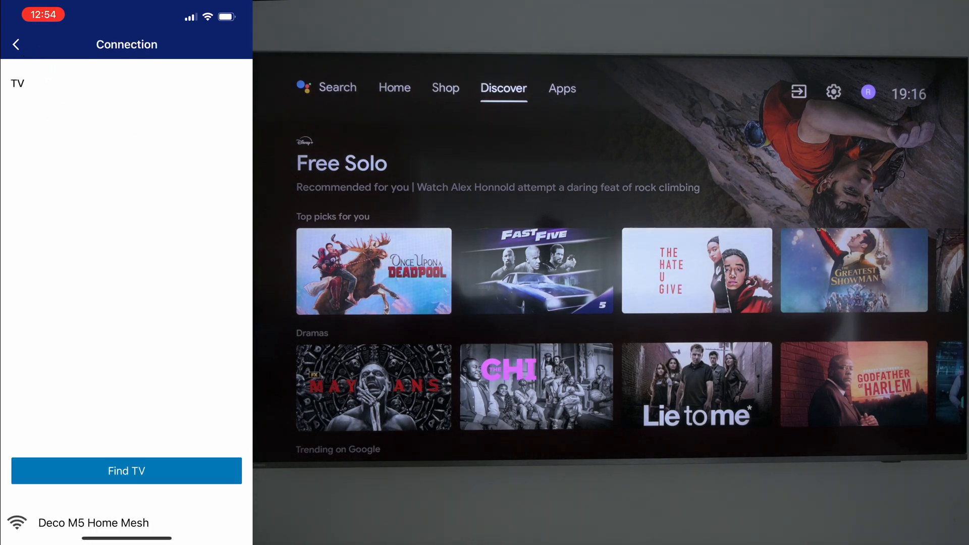
pyautogui.click(127, 471)
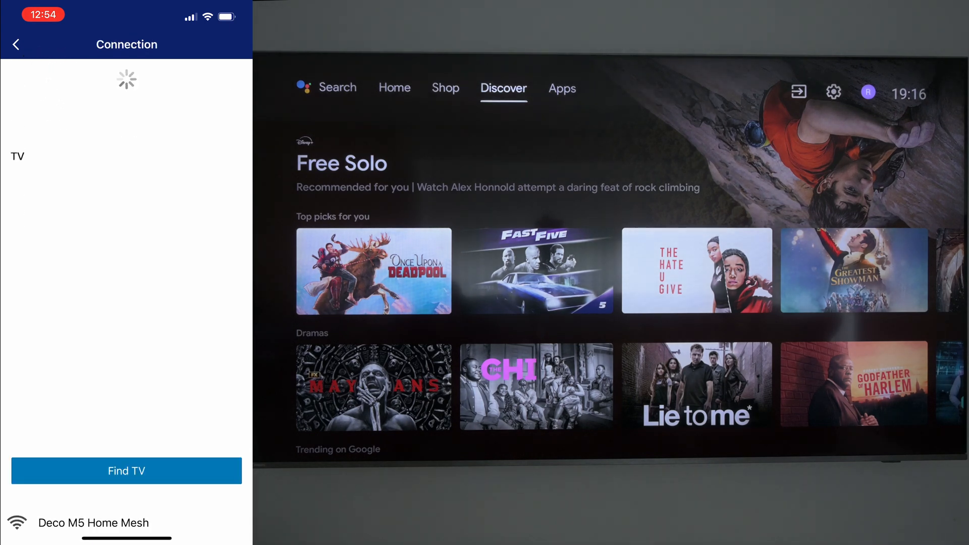
pyautogui.click(126, 471)
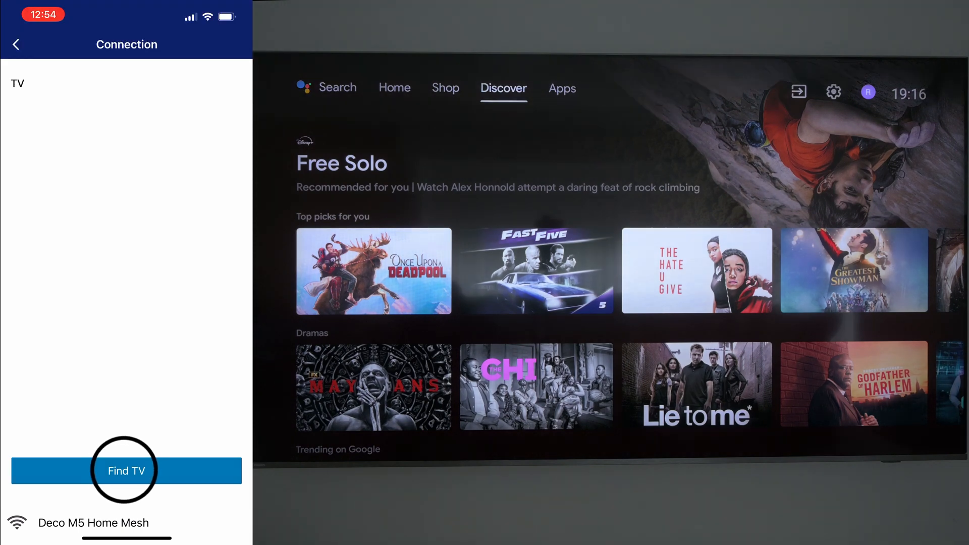
pyautogui.click(126, 471)
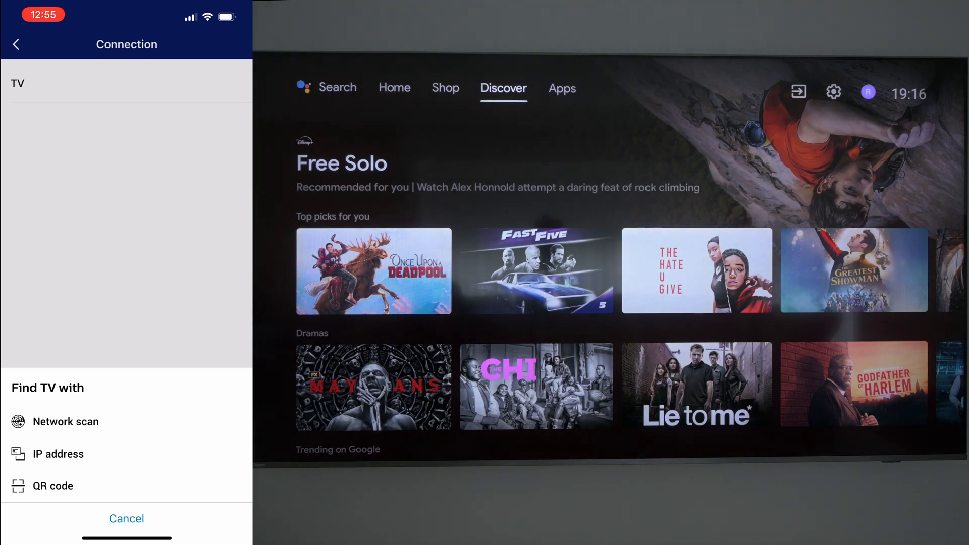
pyautogui.click(68, 421)
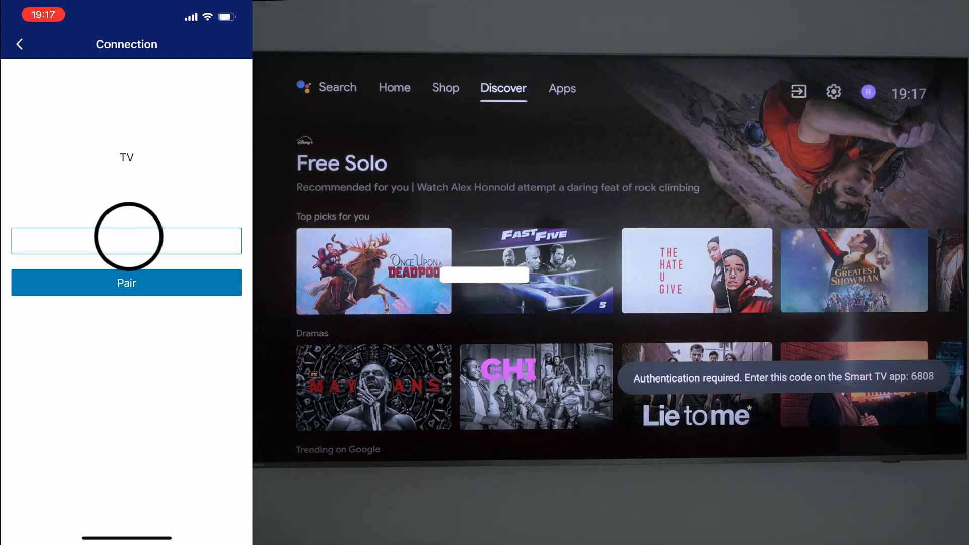
# Step: Submit the TV's pairing code, return to Home and bring up the Remote Control screen
pyautogui.click(126, 282)
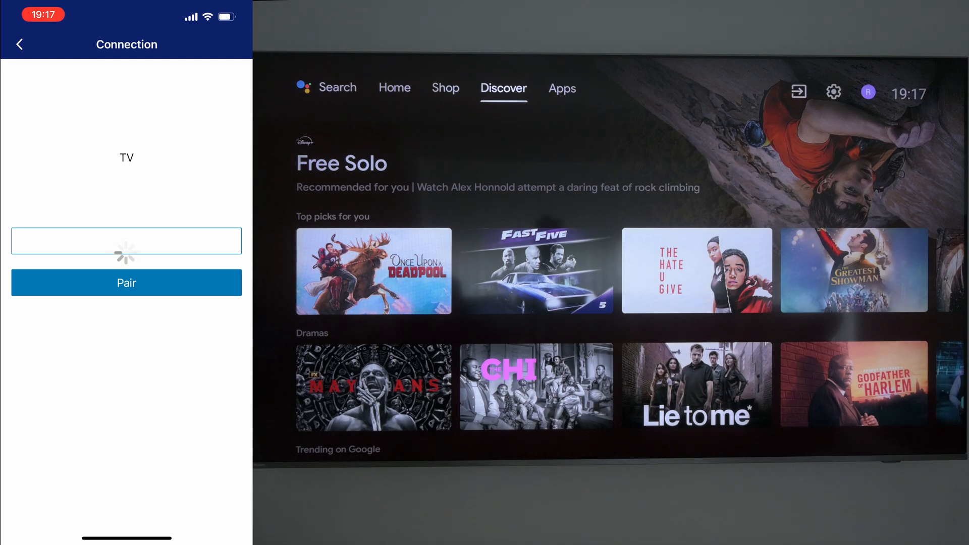
pyautogui.click(127, 283)
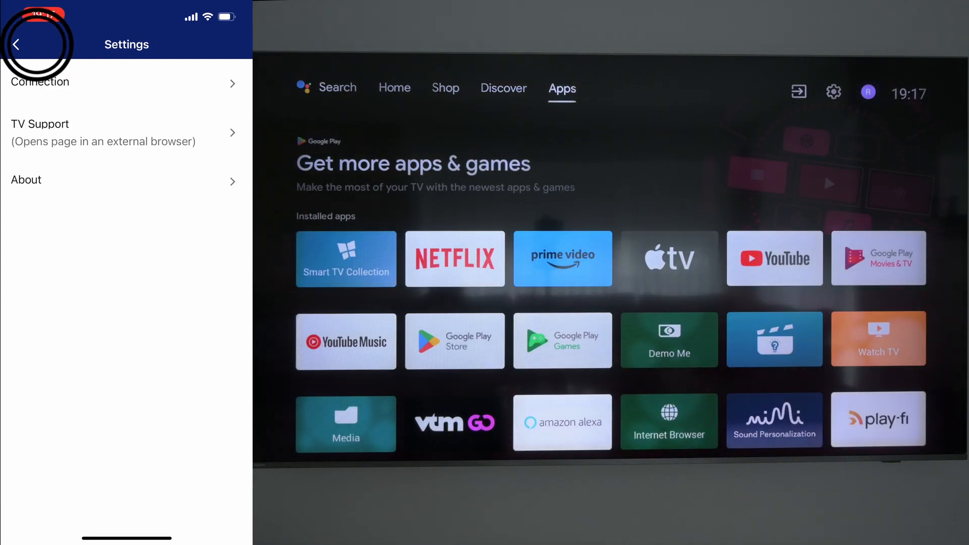
pyautogui.click(17, 43)
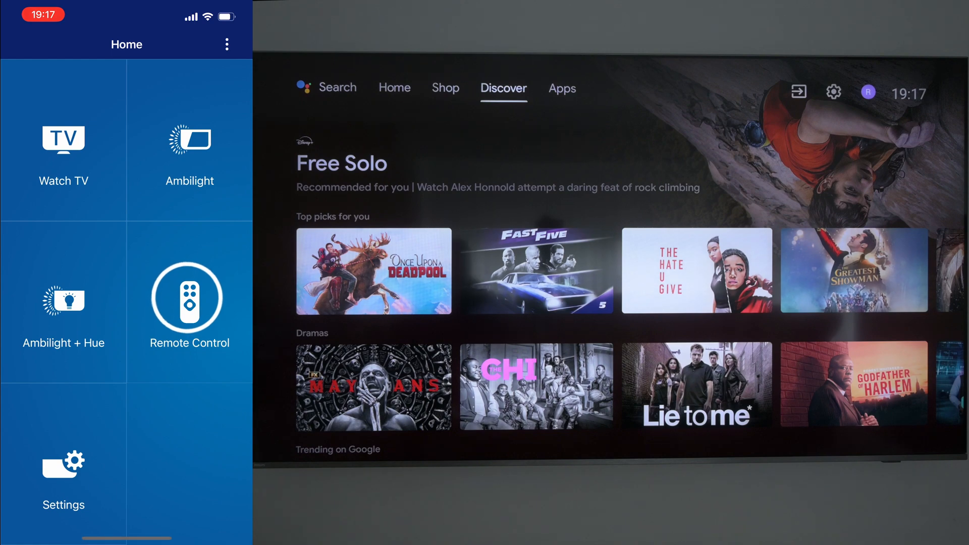
pyautogui.click(190, 300)
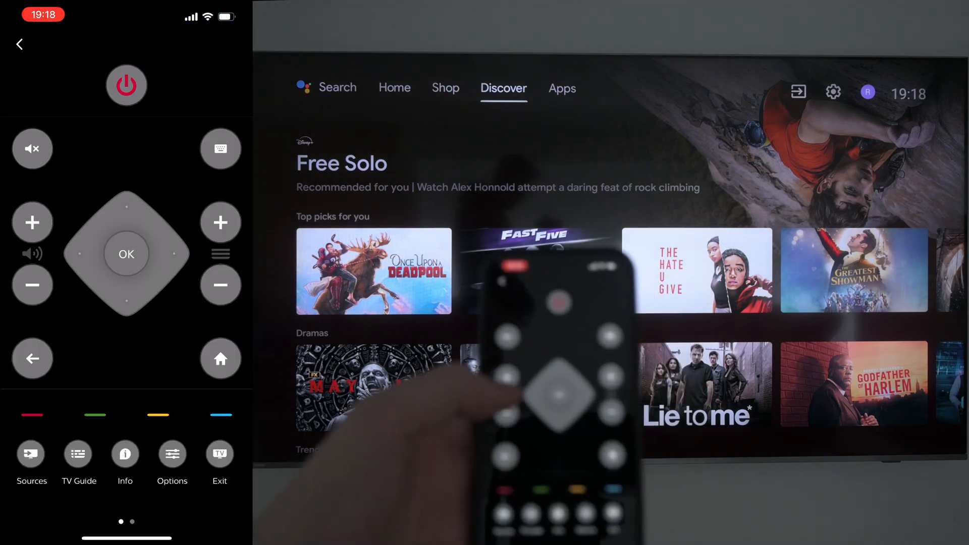